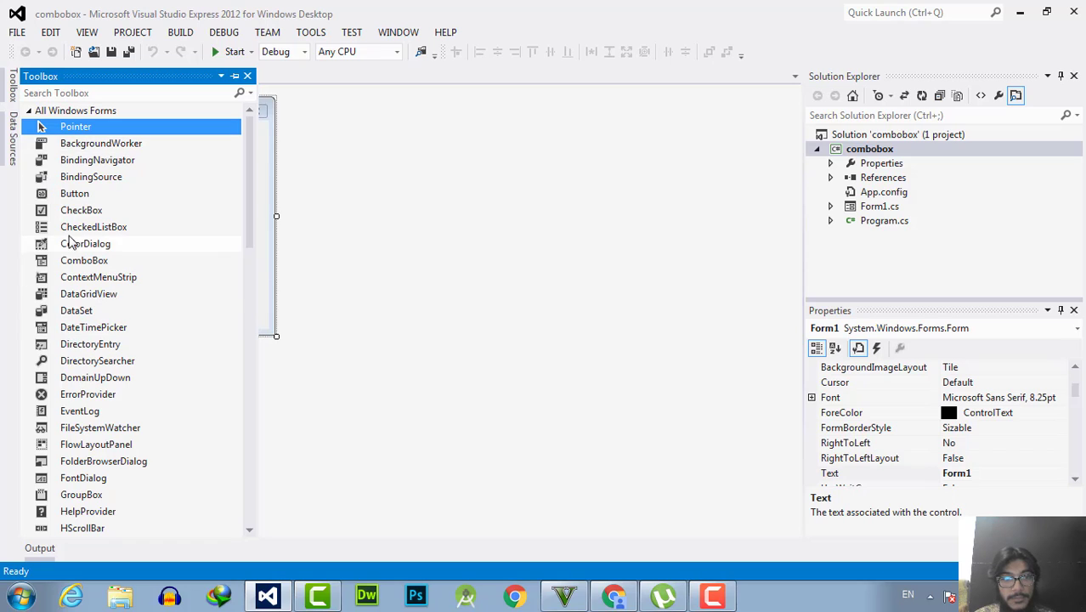
mouse_move(92, 272)
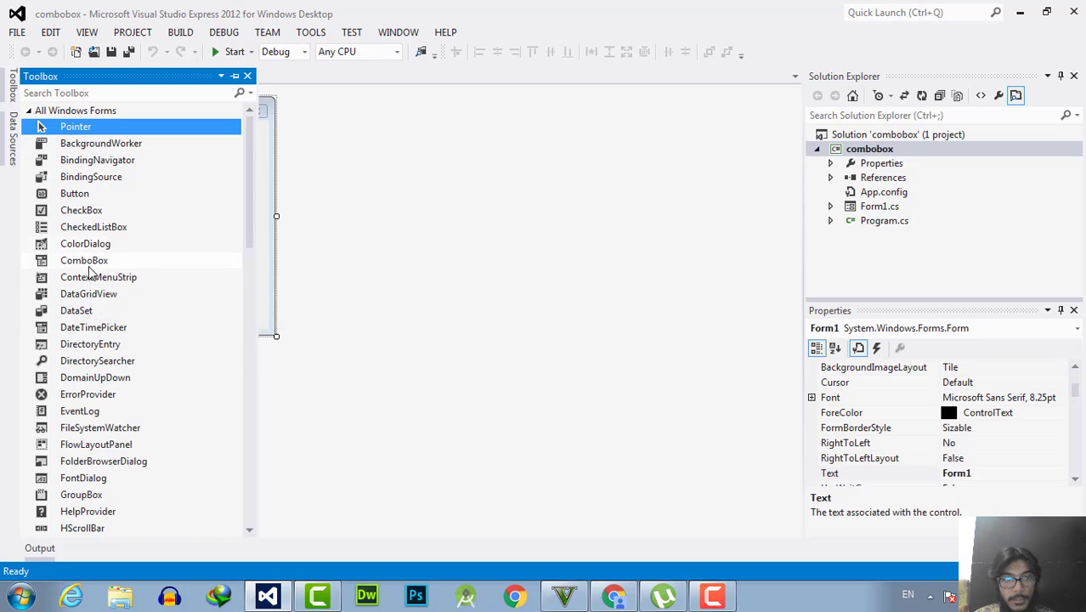
mouse_move(93, 226)
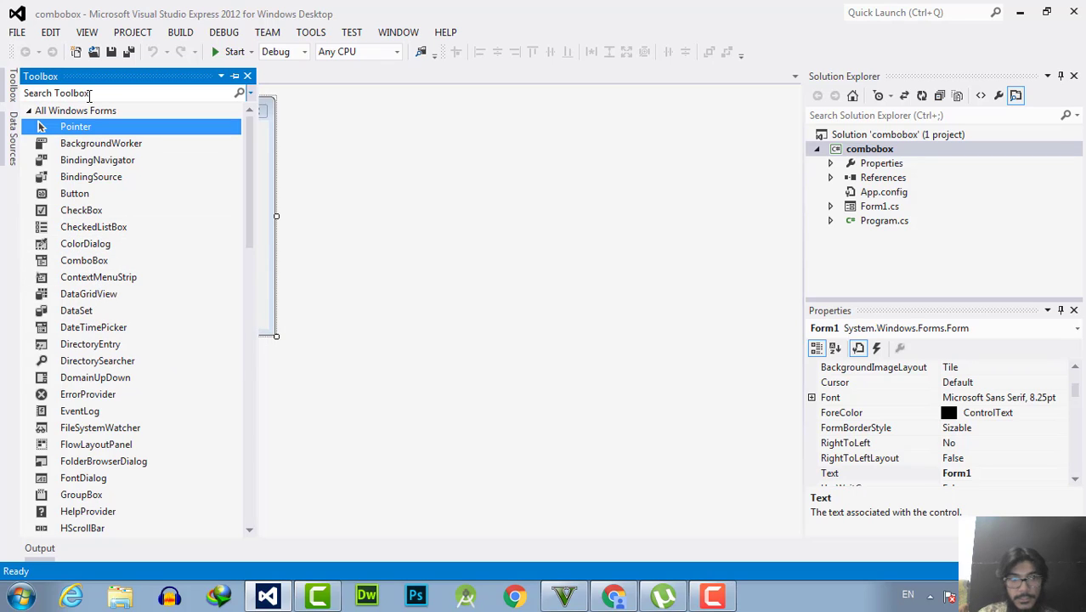
Find the ComboBox in the Toolbox and place it in the middle of Form1
type("co")
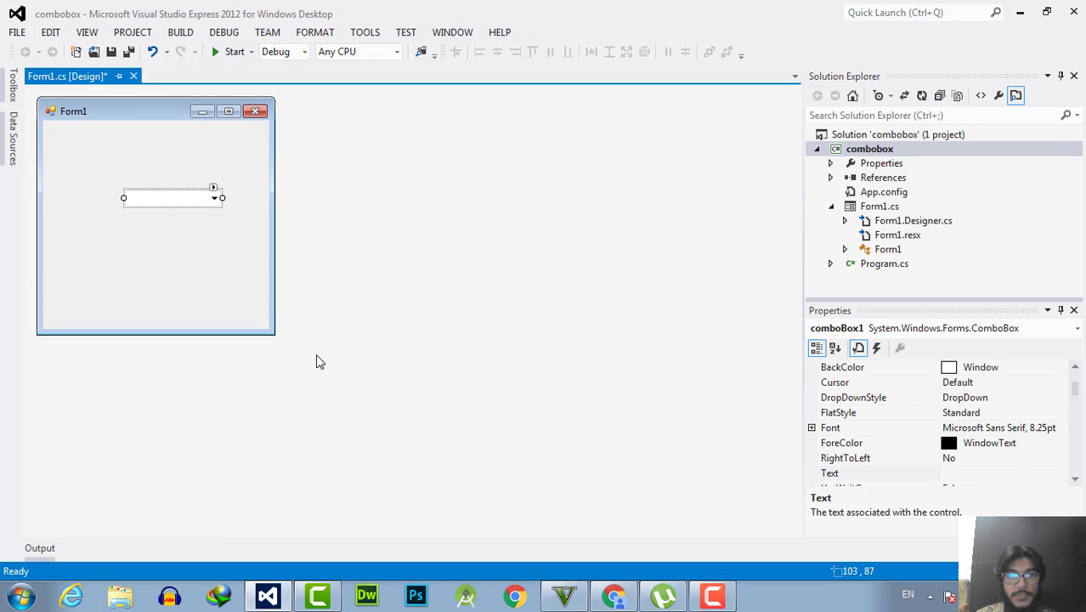
Write comboBox1.Items.Add("ok"); in the Form1 constructor after InitializeComponent()
double_click(887, 248)
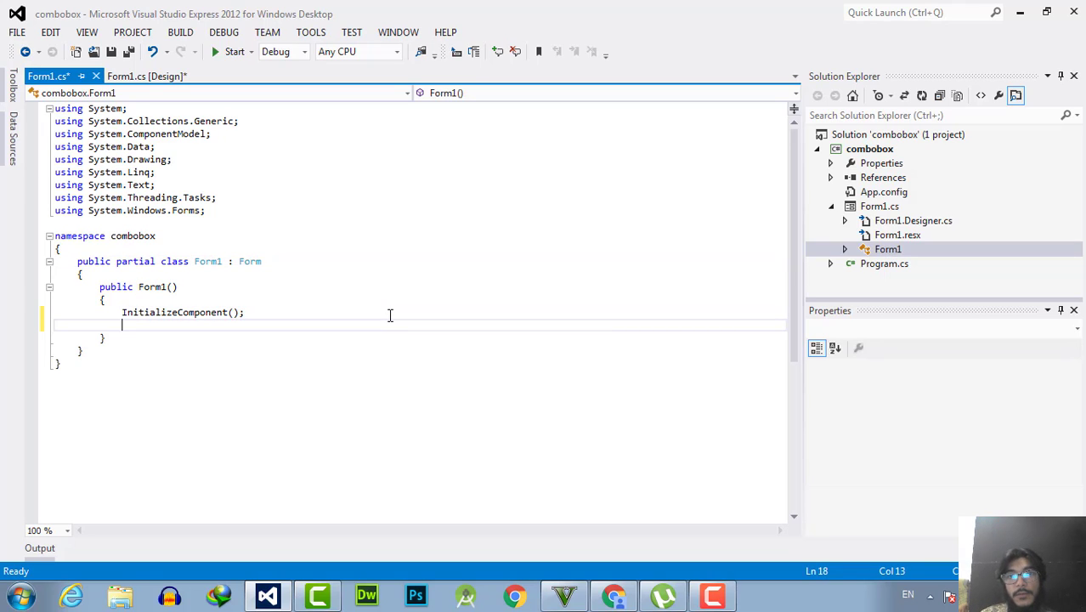
type("com")
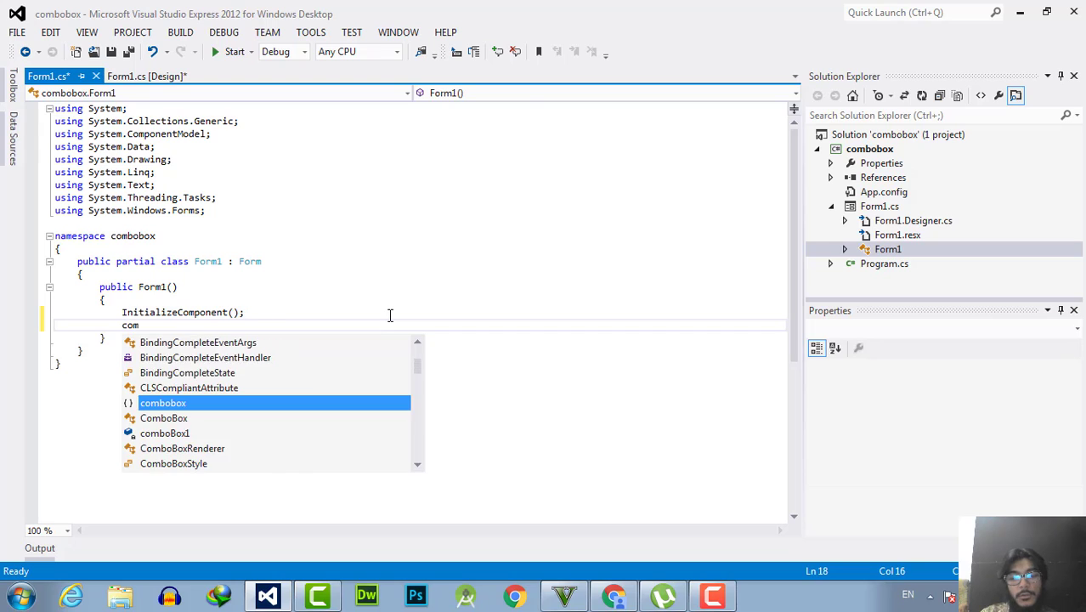
type("boBox1")
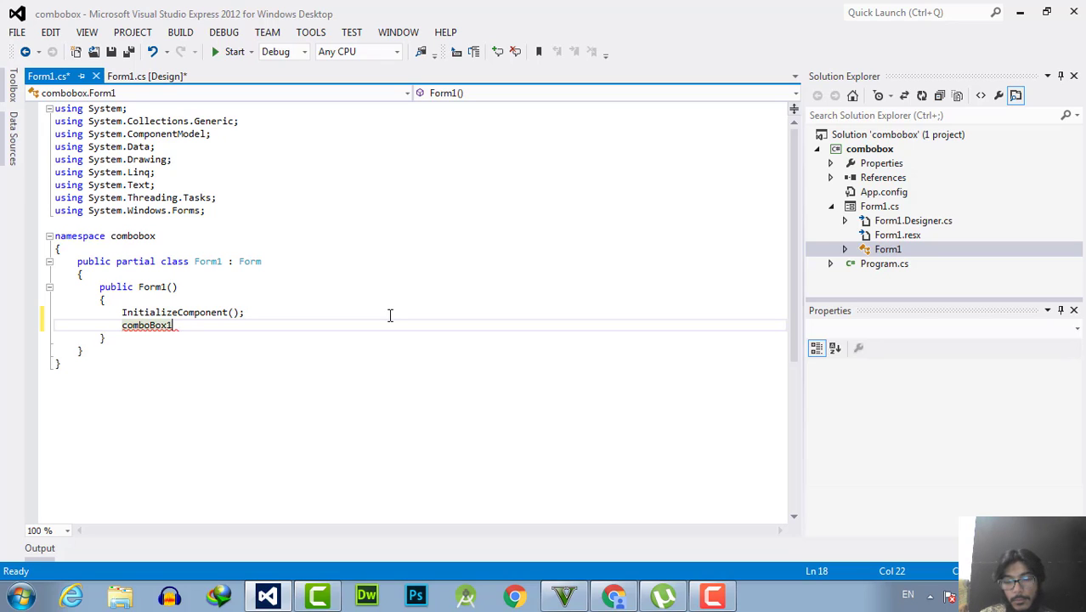
type(".")
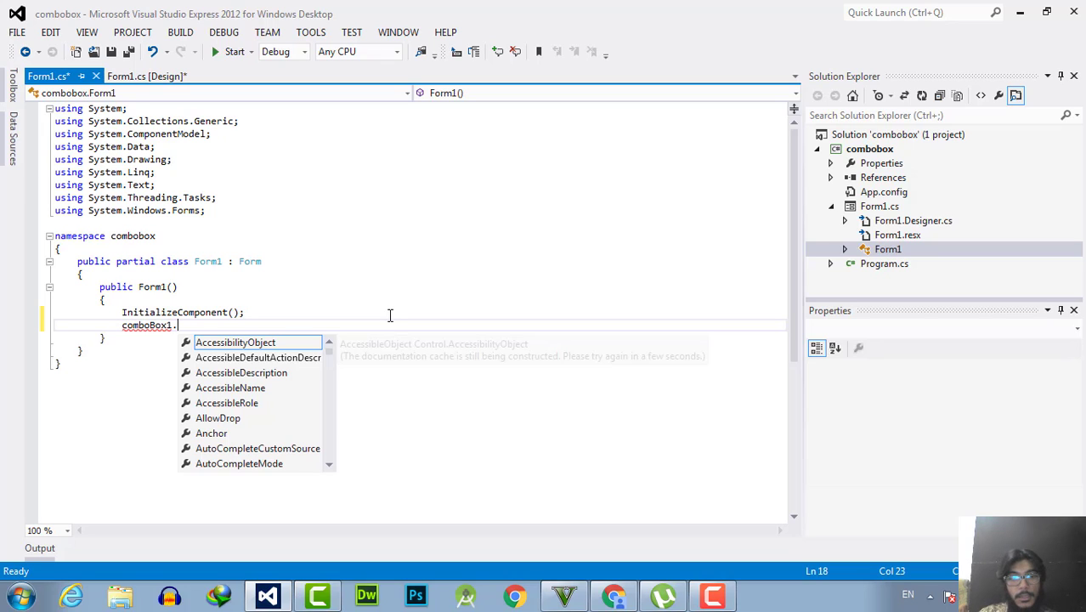
type("ite")
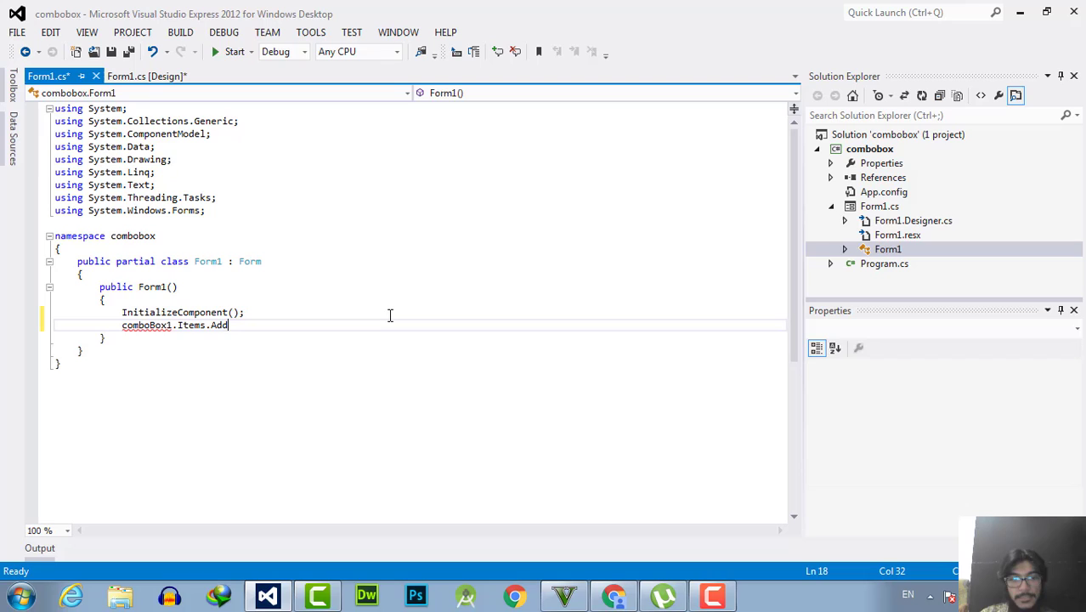
type("()")
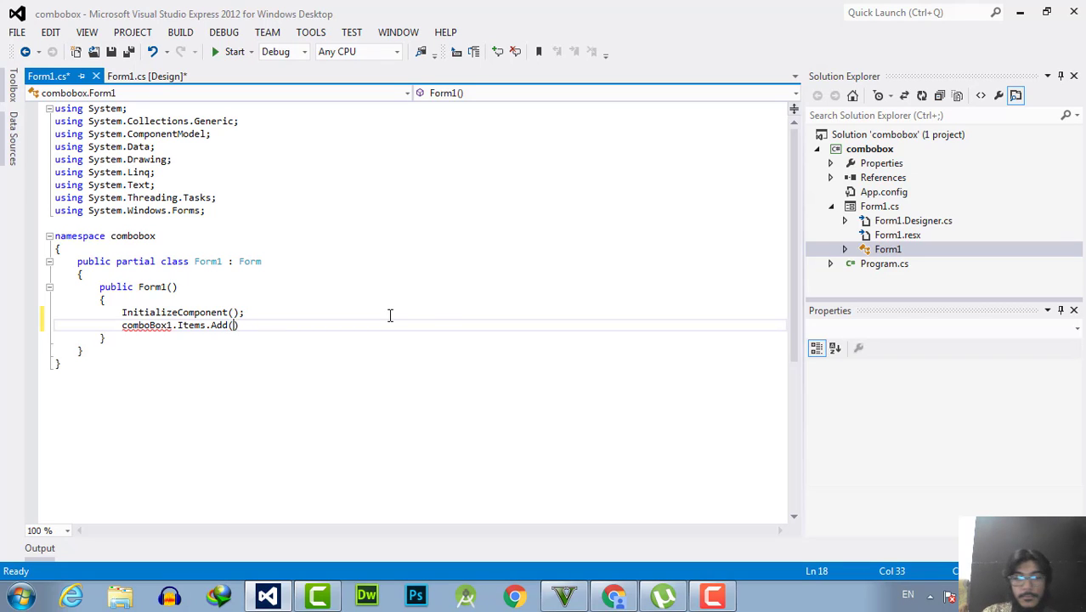
type("\"\"")
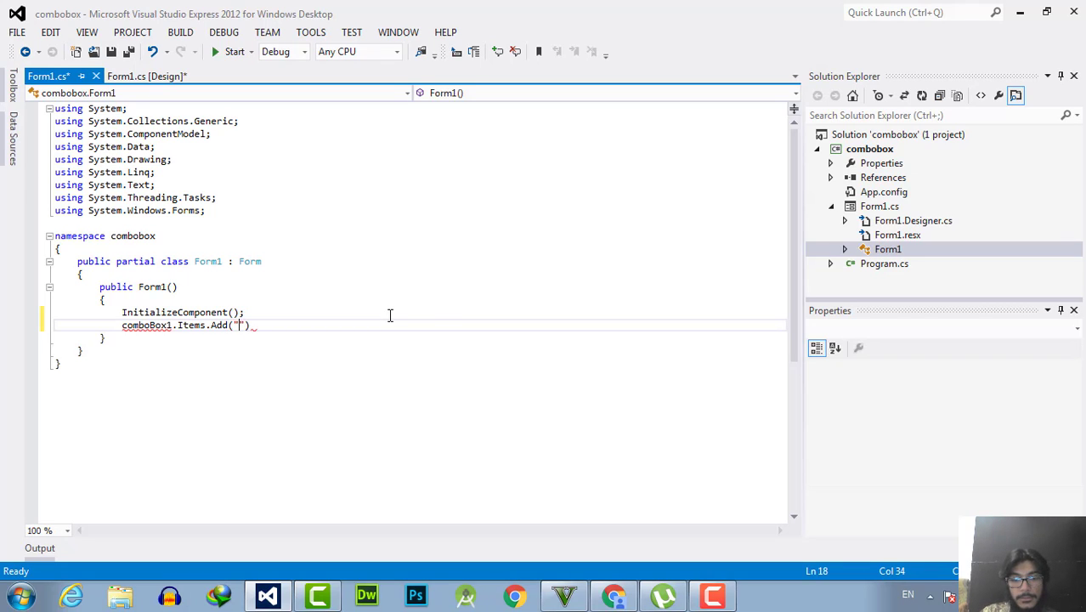
type("ok")
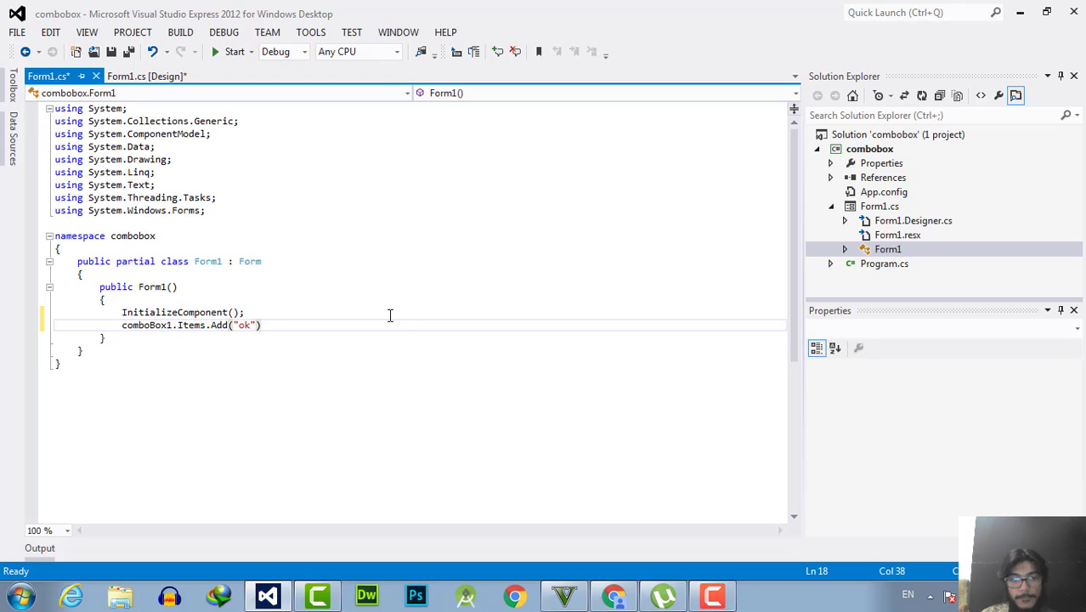
type(";")
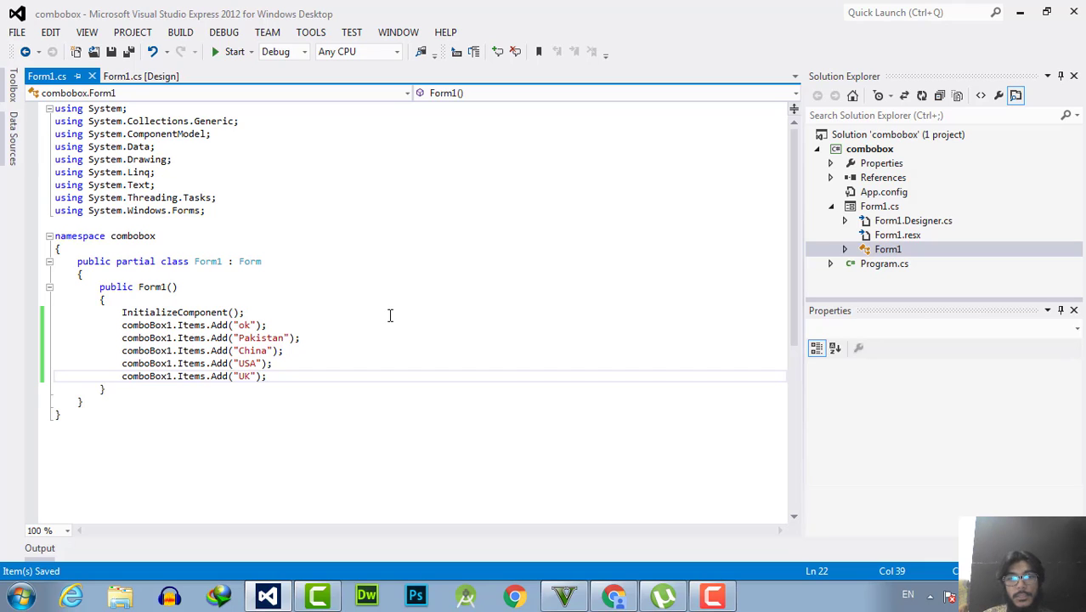
mouse_move(231, 389)
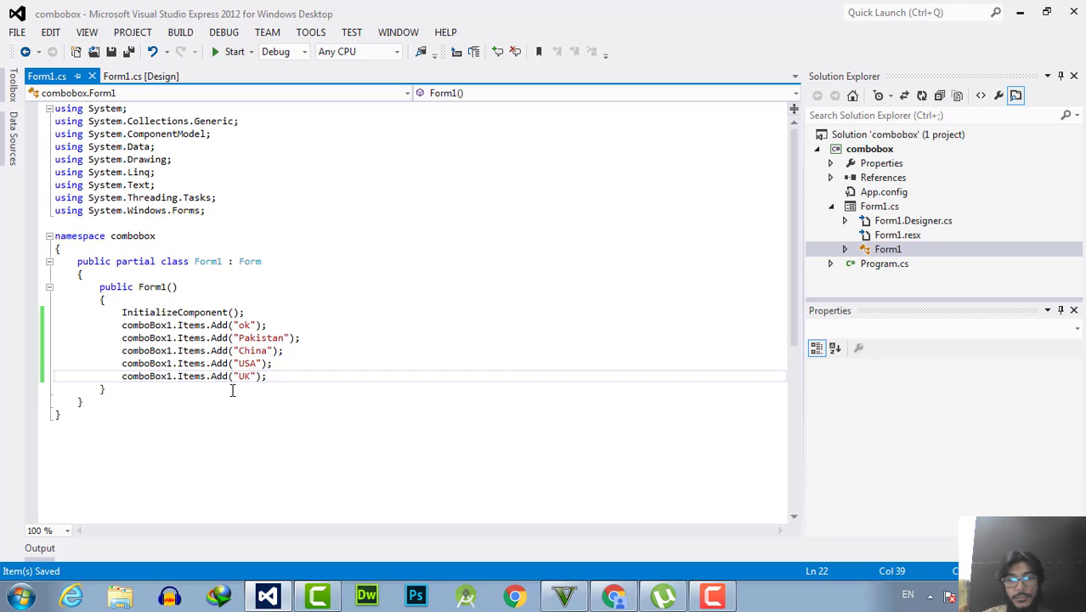
mouse_move(229, 51)
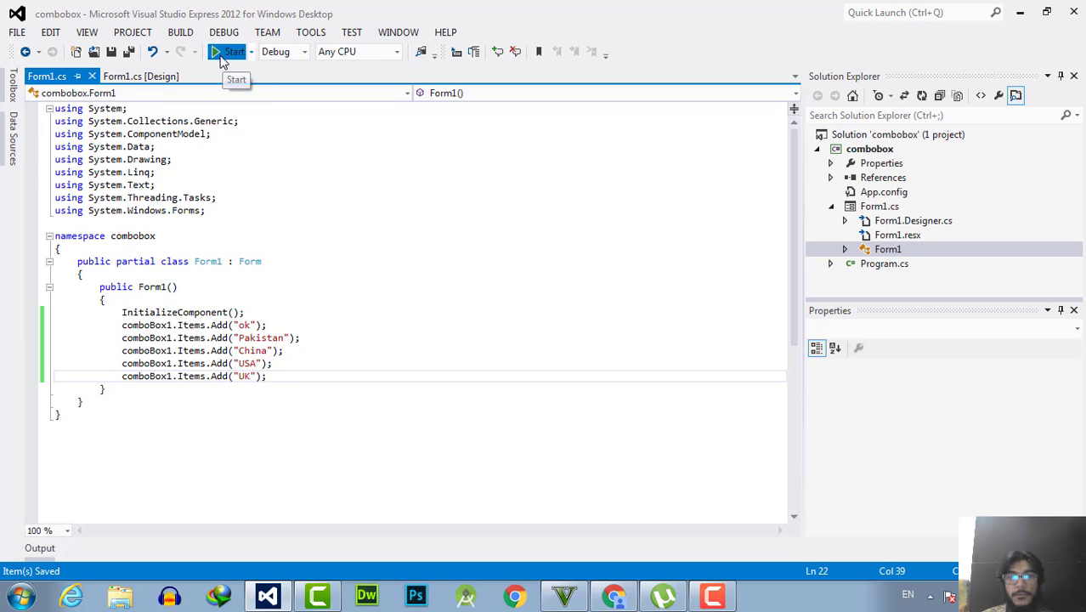
Start the combobox project so Form1 runs with its combo box
left_click(231, 51)
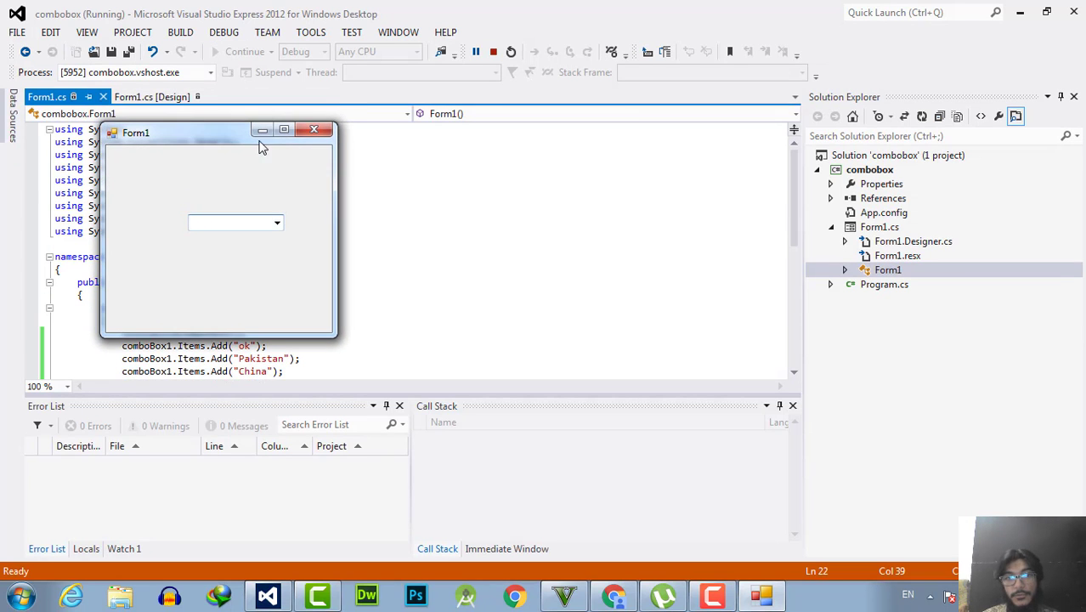
Expand the running form's drop-down to show ok, Pakistan, China, USA and UK
left_click(722, 228)
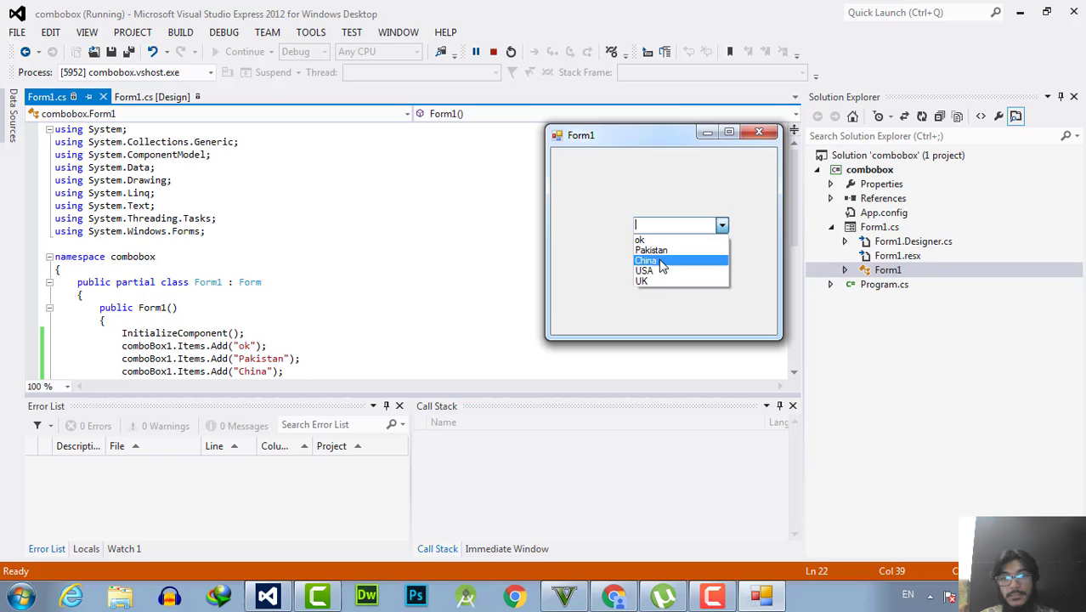
mouse_move(722, 311)
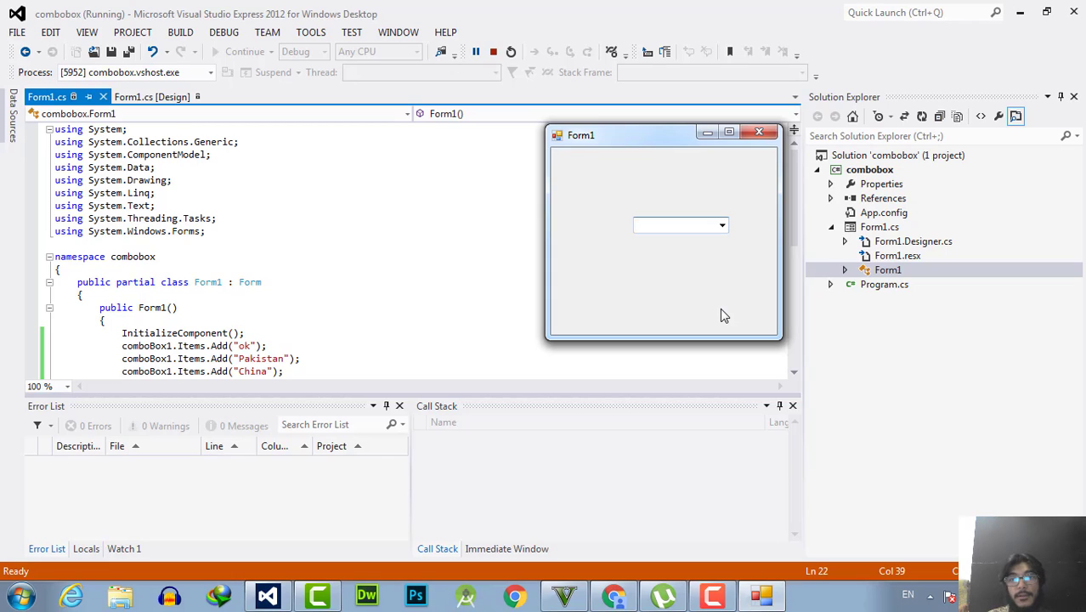
left_click(677, 224)
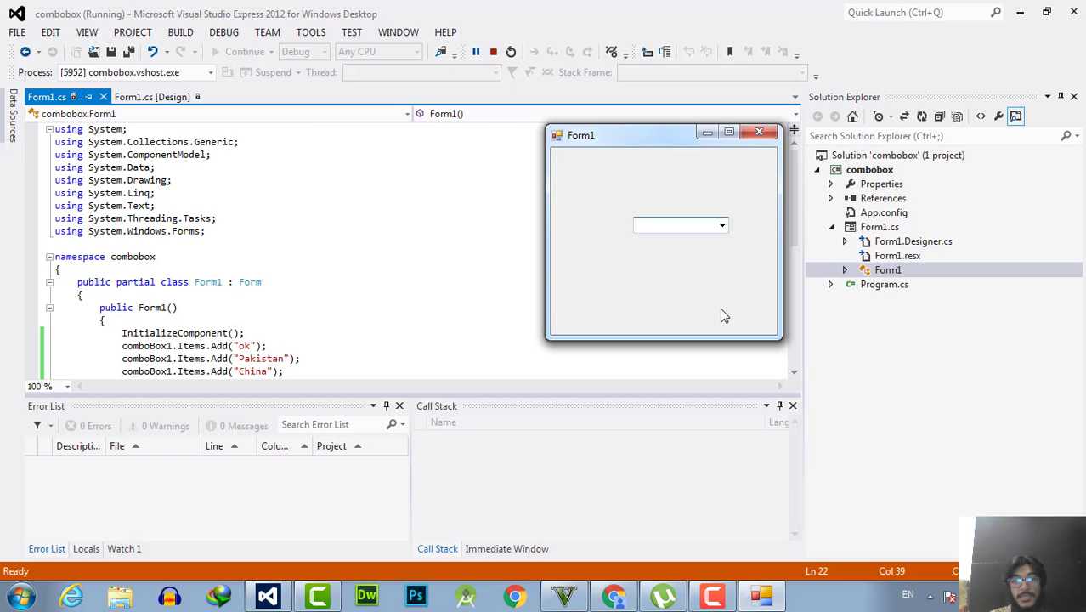
left_click(676, 224)
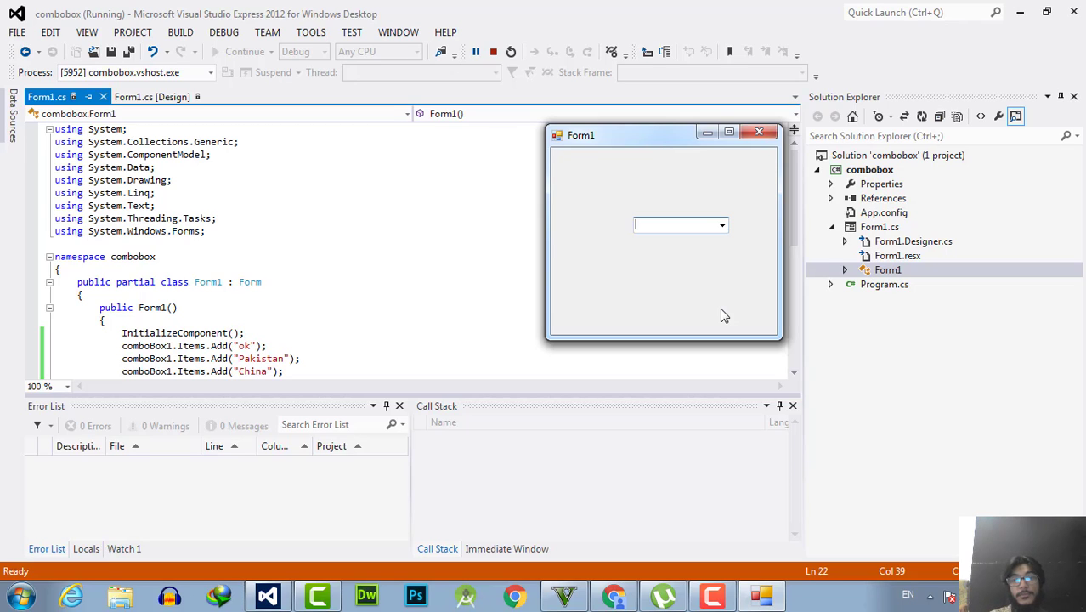